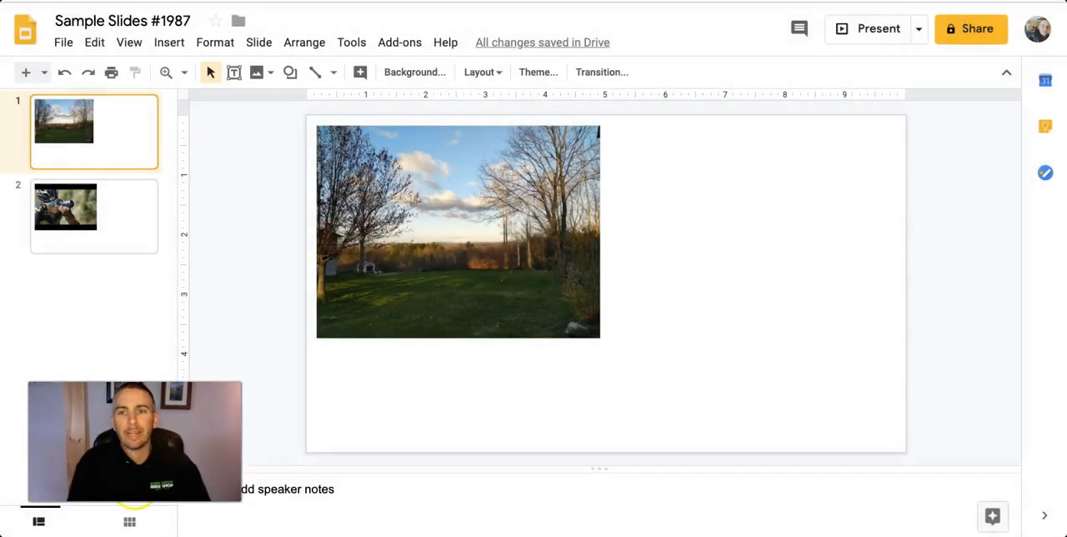
pyautogui.moveTo(203, 347)
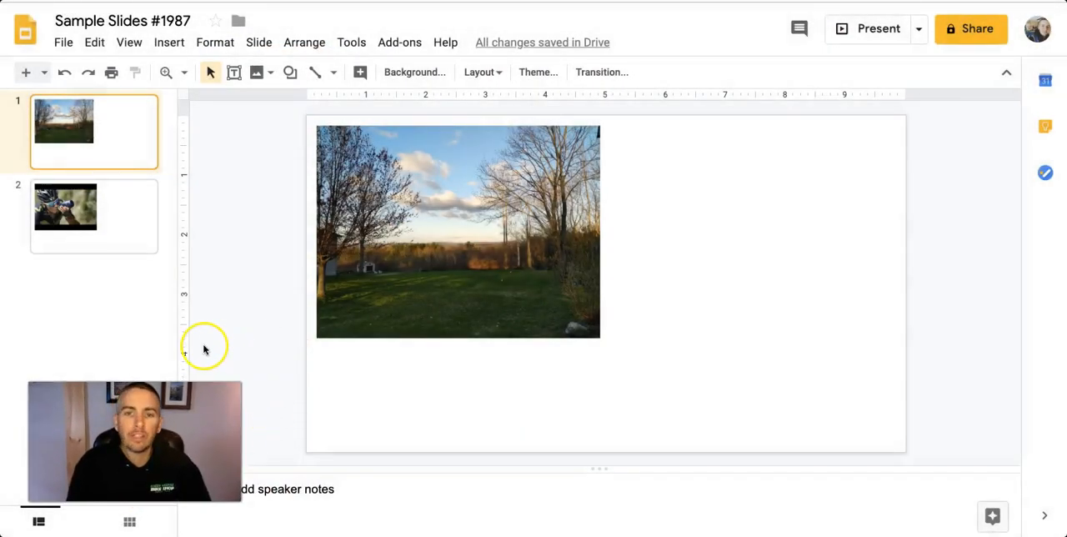
pyautogui.moveTo(267, 350)
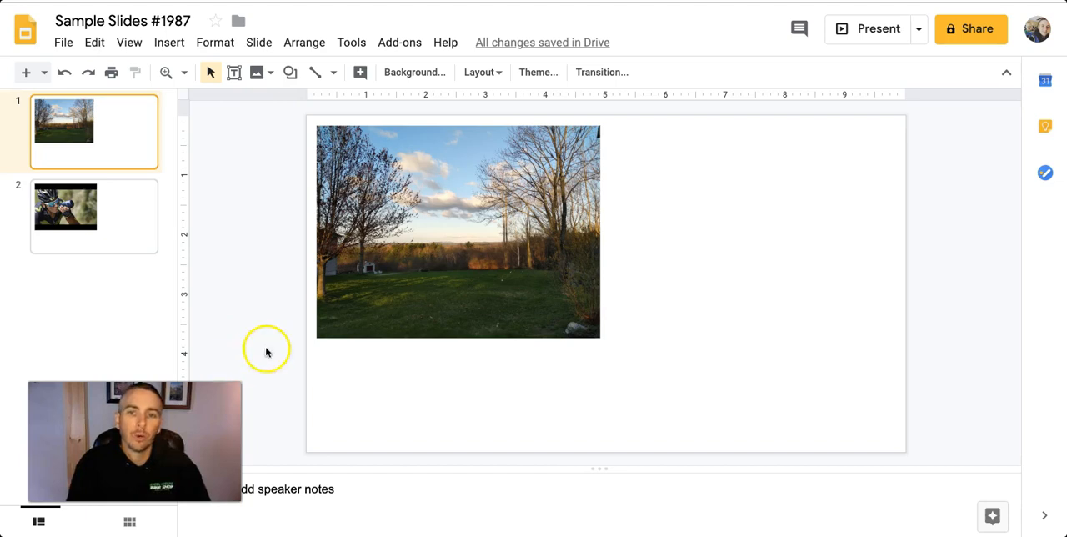
pyautogui.moveTo(323, 317)
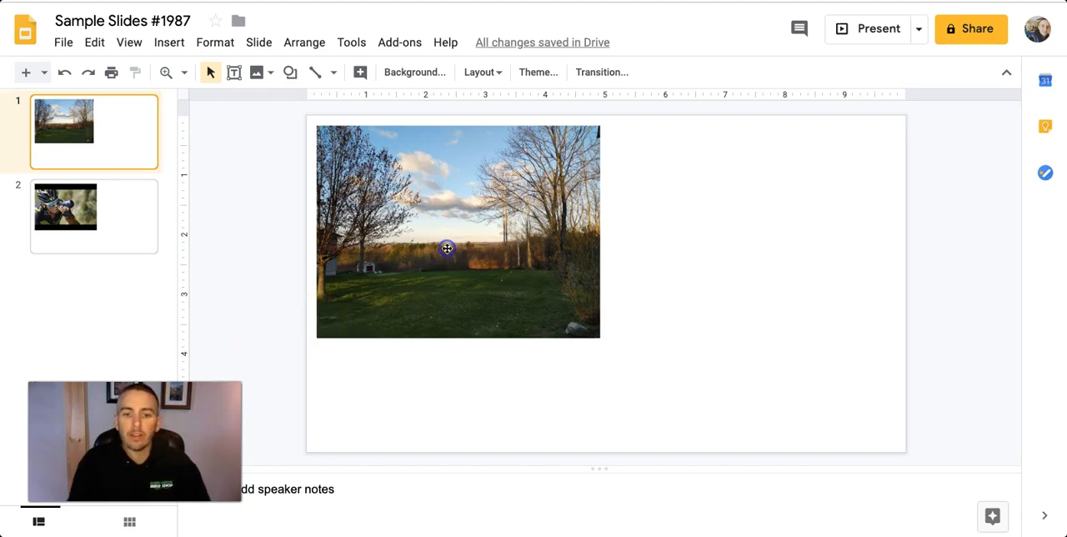
pyautogui.moveTo(451, 253)
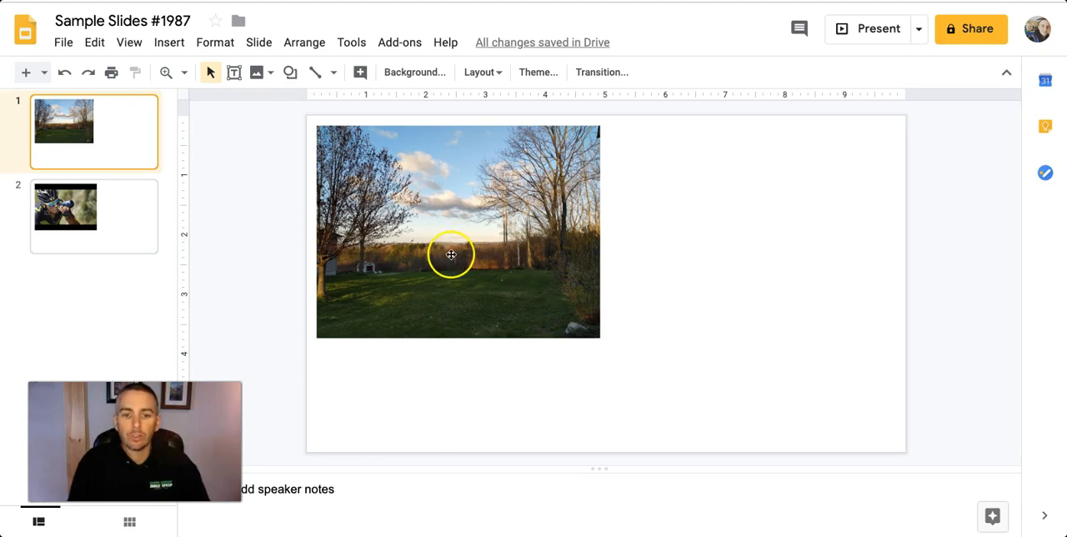
# - Bring up the Alt text dialog for the backyard photo on slide 1
pyautogui.click(450, 253)
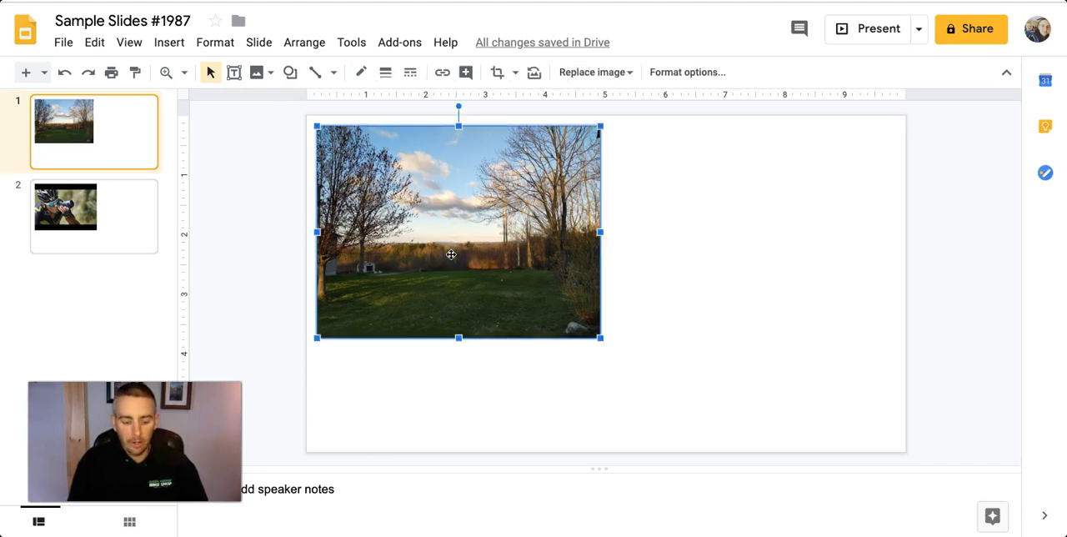
pyautogui.rightClick(450, 253)
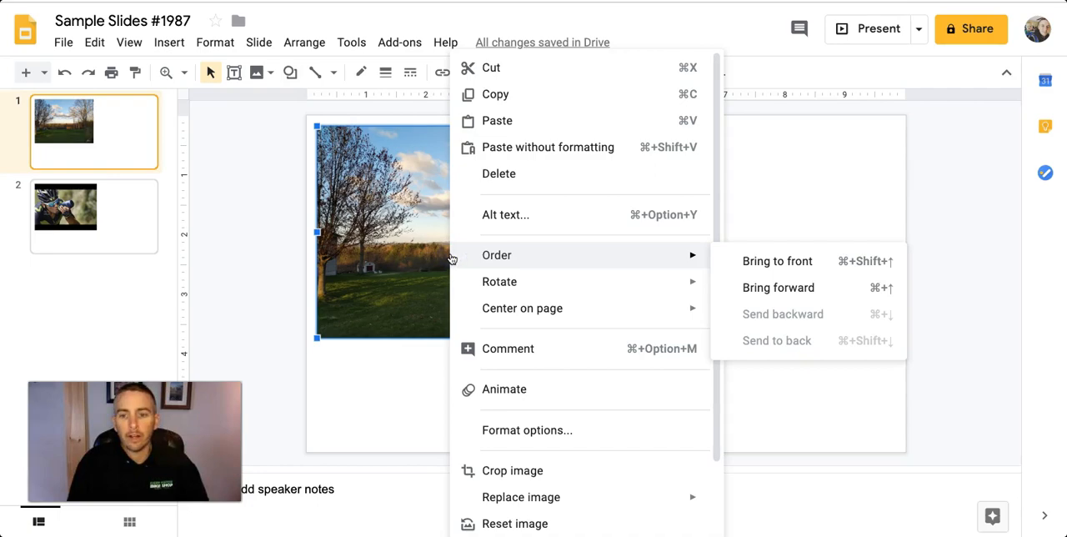
pyautogui.click(507, 214)
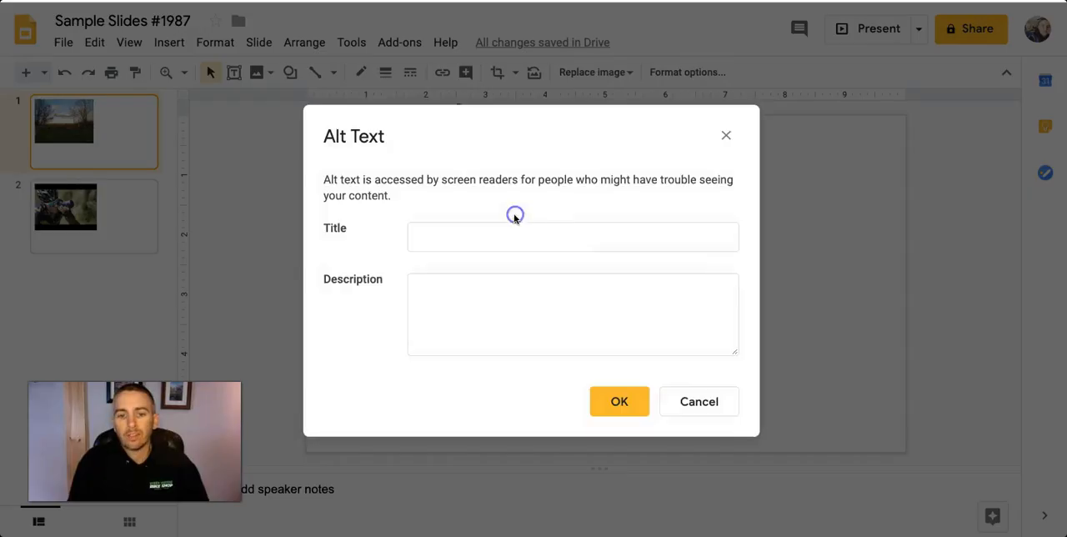
# - Enter the alt title 'Picture of backyard' for the photo
pyautogui.click(574, 237)
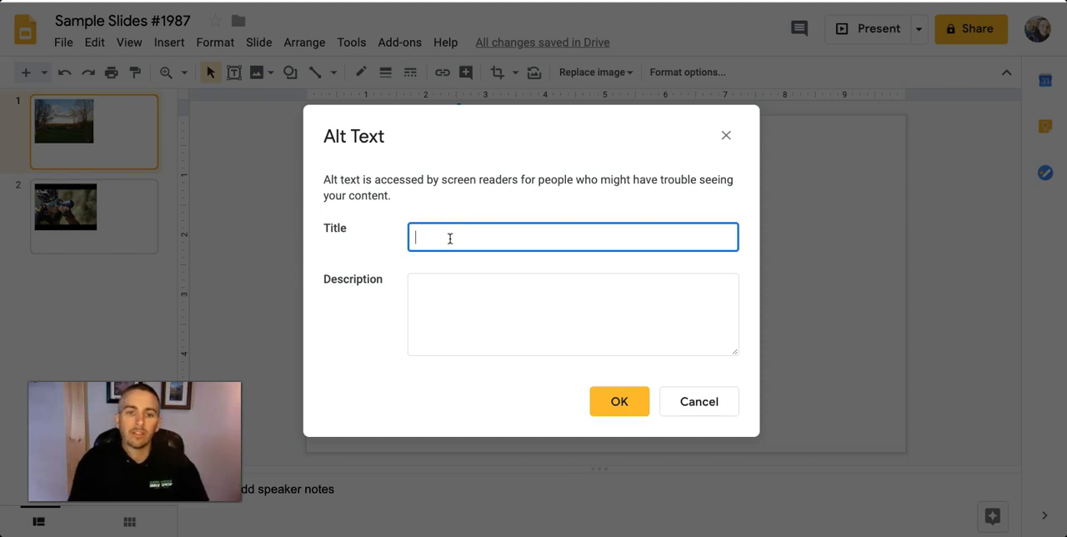
pyautogui.write('P')
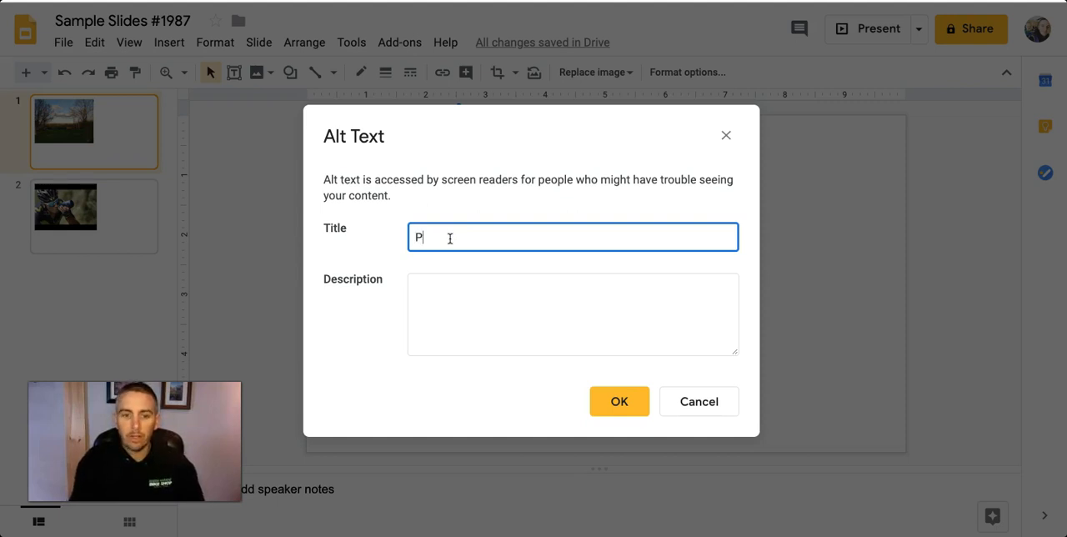
pyautogui.write('icture of')
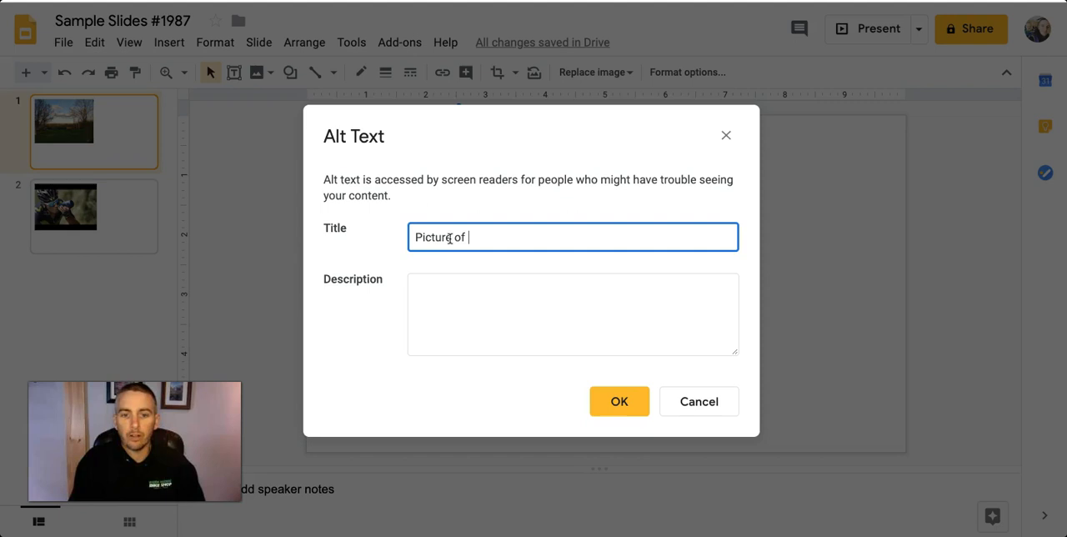
pyautogui.write('backyar')
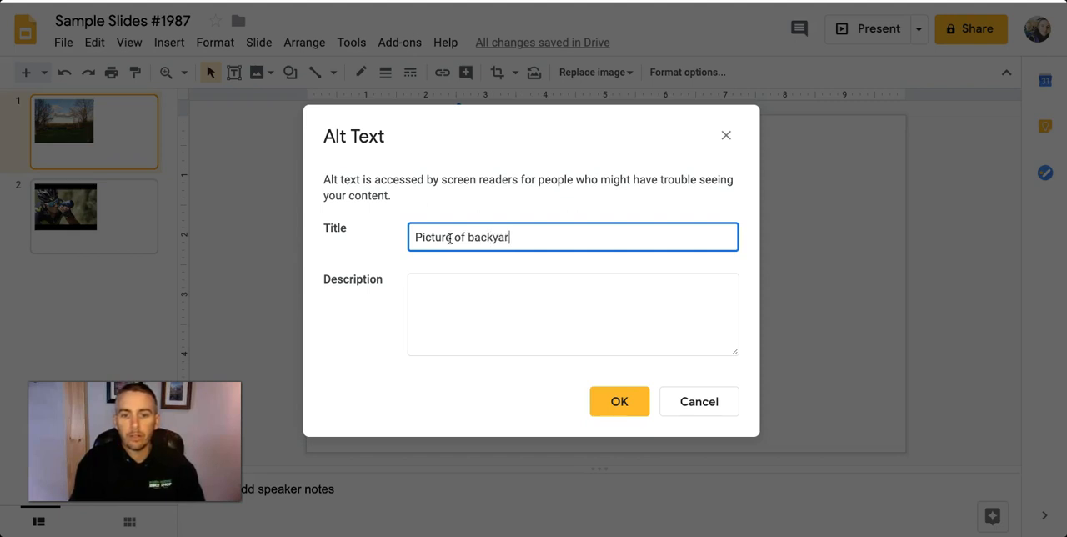
# - Enter the description 'Picture of backyard at sunset in the spring.'
pyautogui.click(573, 314)
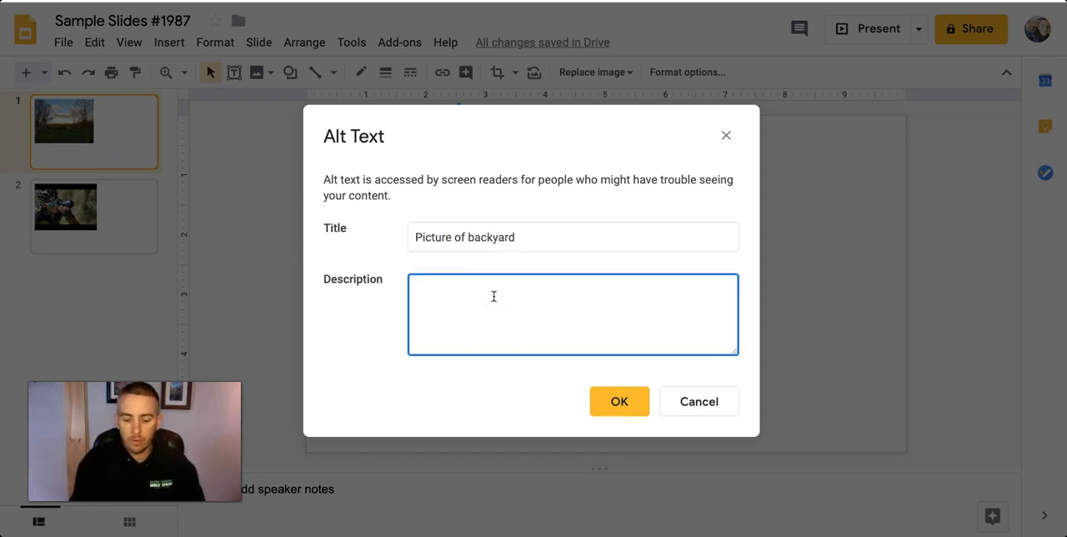
pyautogui.write('Picture of backyard at suns')
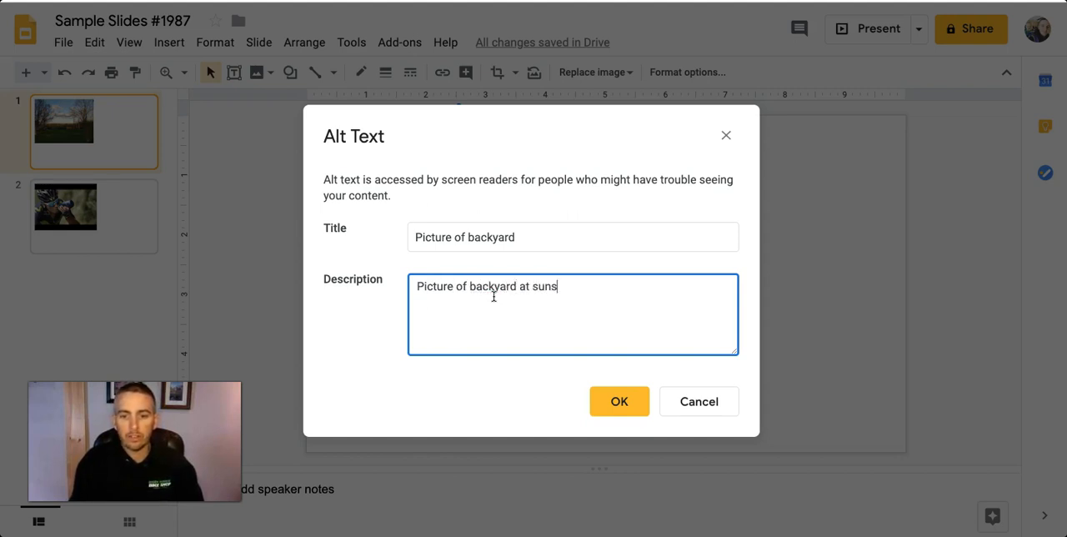
pyautogui.write('et in t')
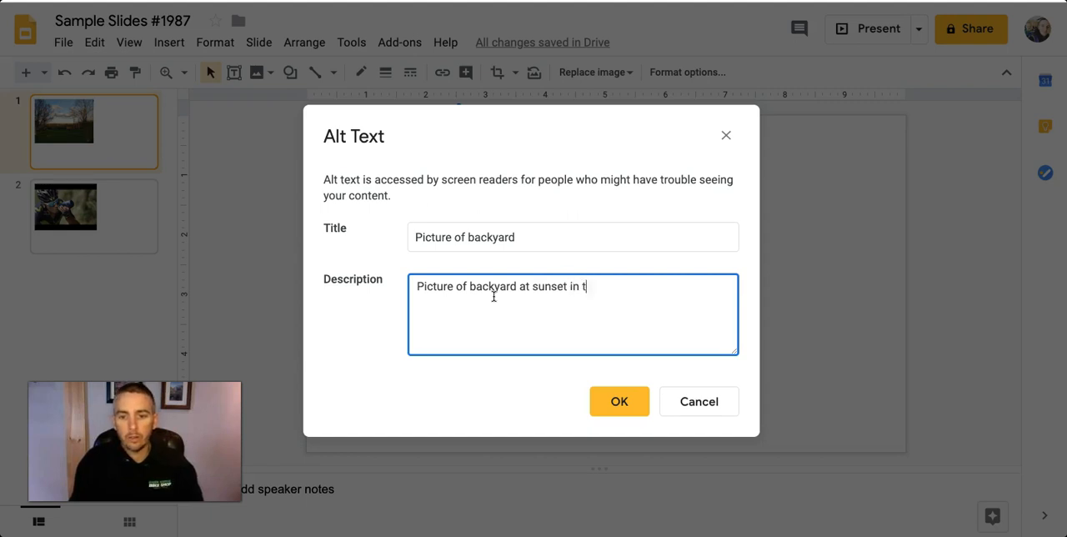
pyautogui.write('he spring.')
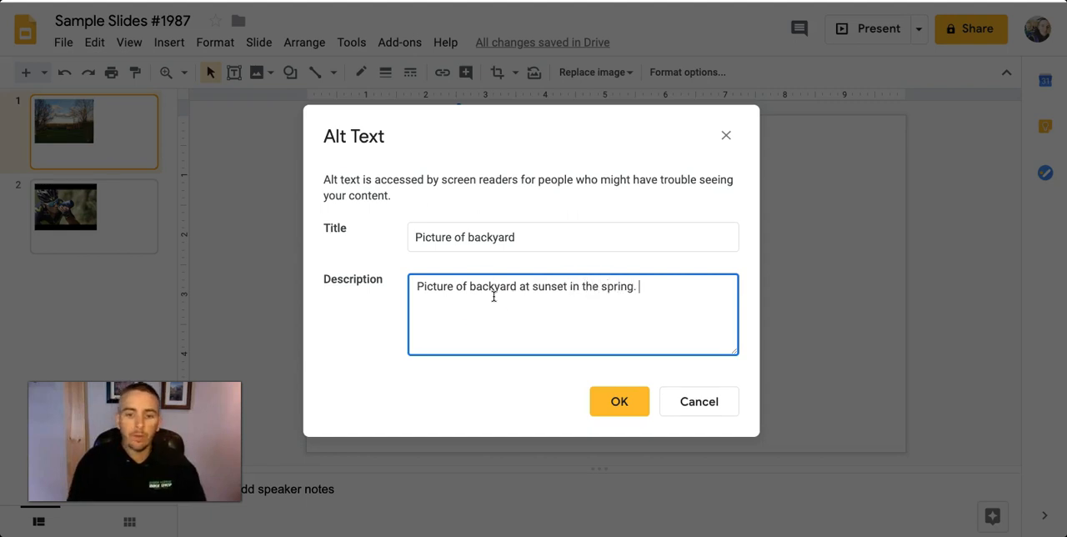
# - Save the photo's alt text with OK and deselect the photo
pyautogui.click(621, 401)
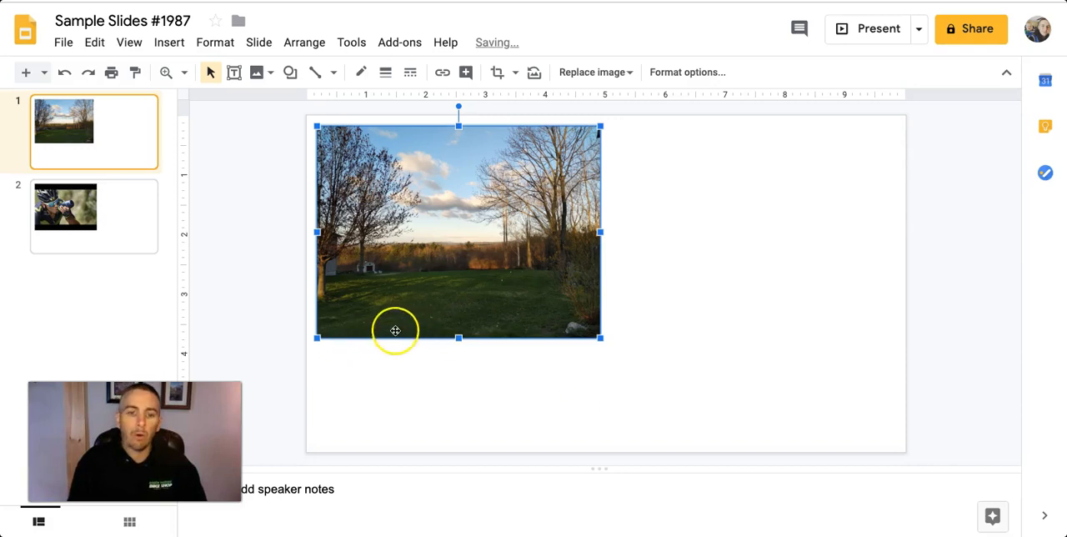
pyautogui.moveTo(292, 355)
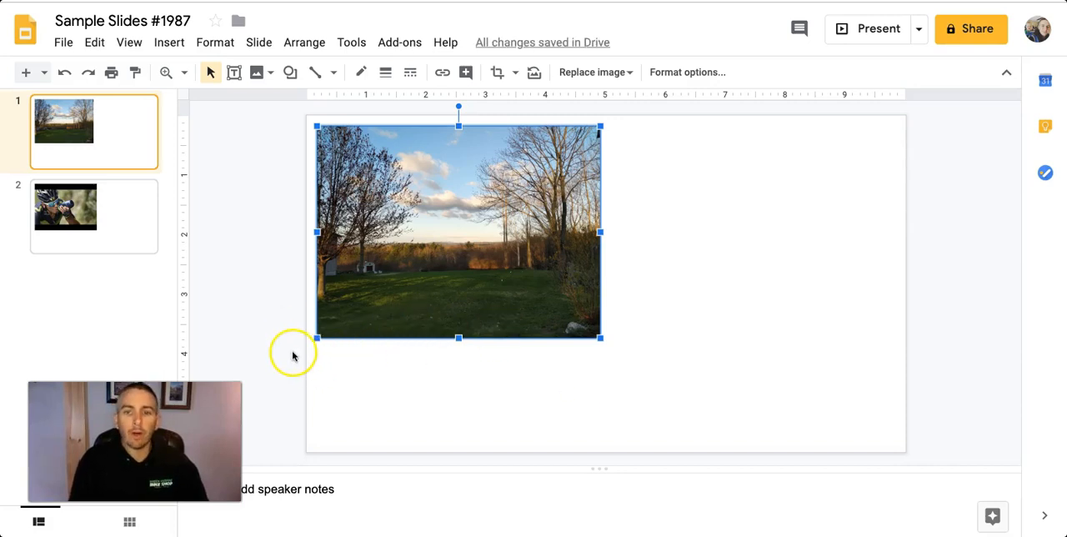
pyautogui.click(94, 217)
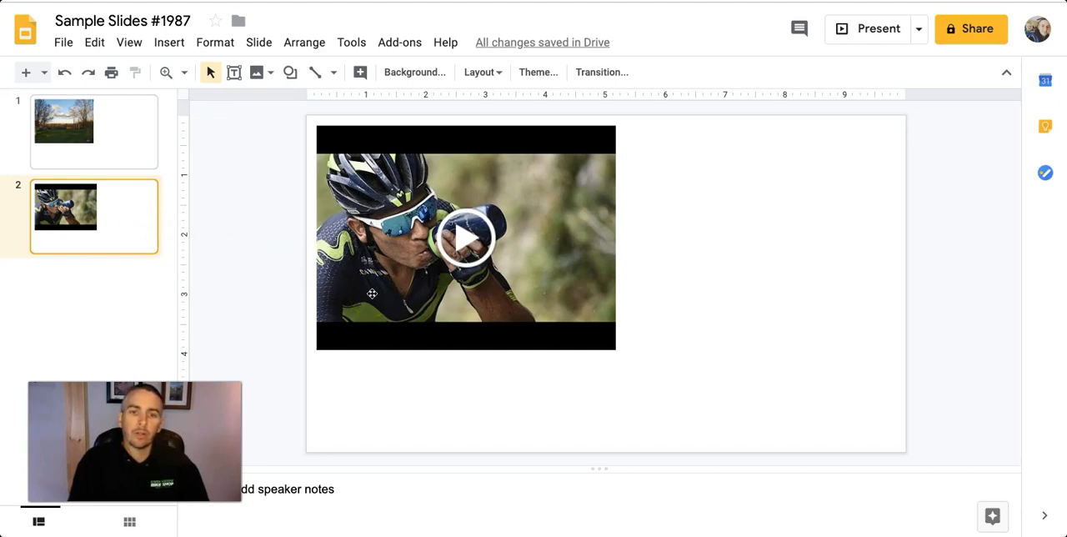
pyautogui.moveTo(169, 43)
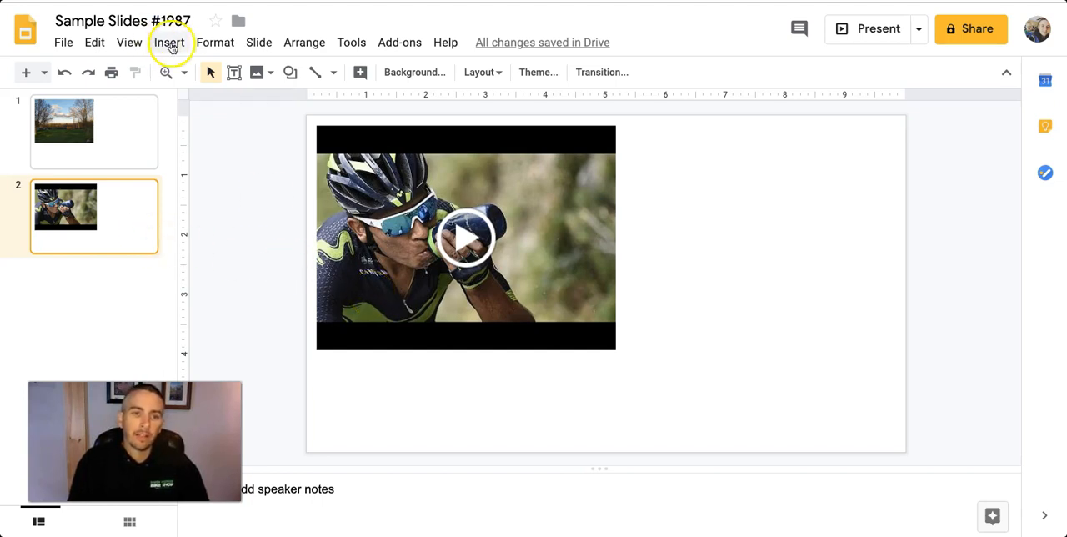
pyautogui.click(168, 41)
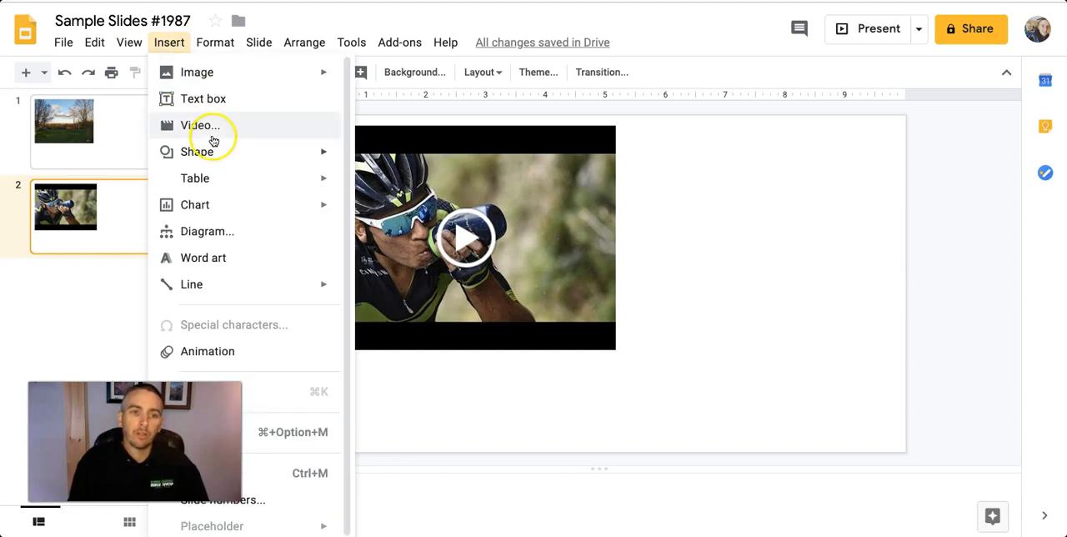
pyautogui.moveTo(684, 200)
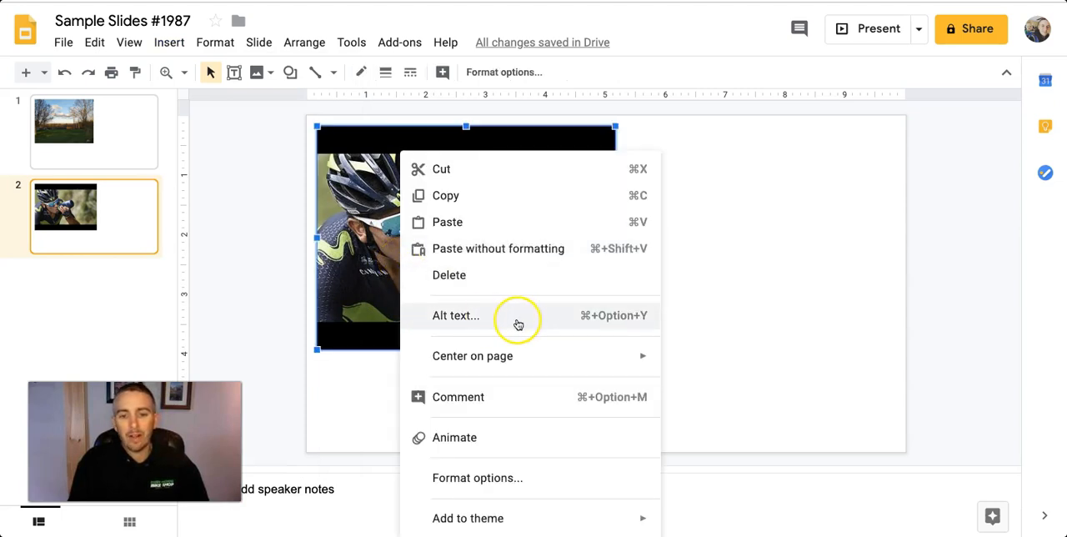
# - Review the video's prefilled Tour de France alt title and description, accept them, and return to slide 1
pyautogui.click(457, 315)
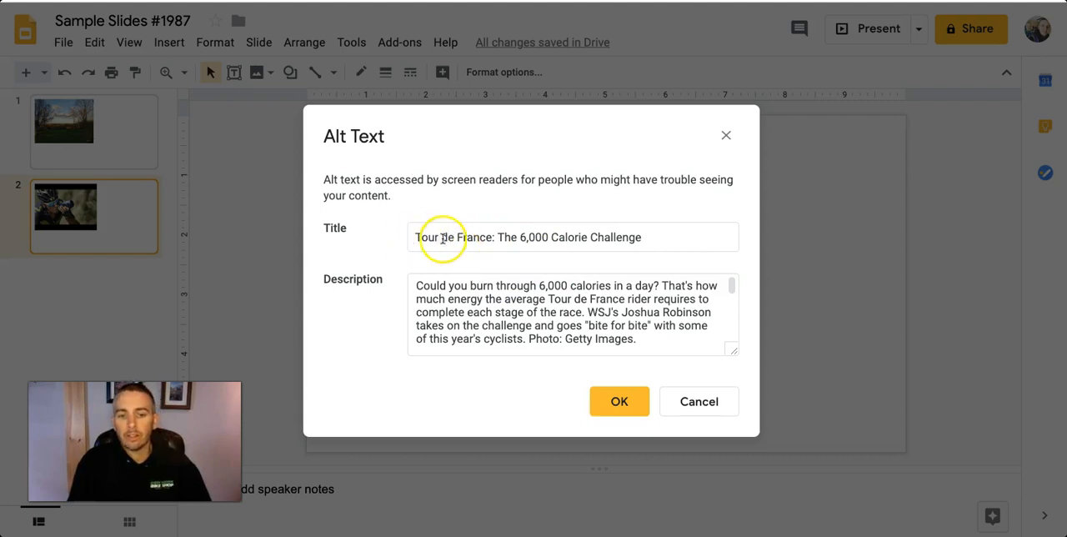
pyautogui.scroll(-3)
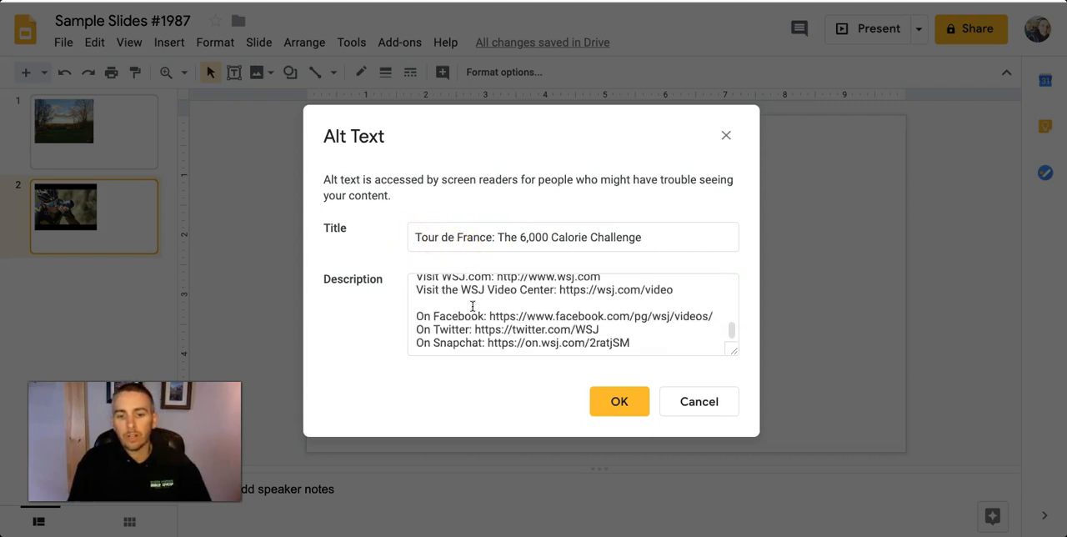
pyautogui.scroll(3)
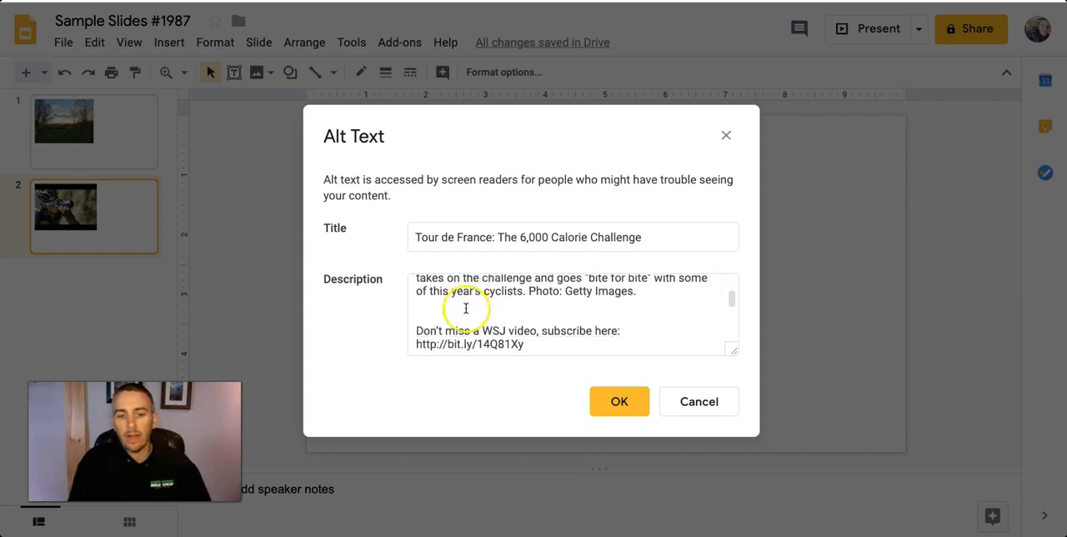
pyautogui.scroll(-3)
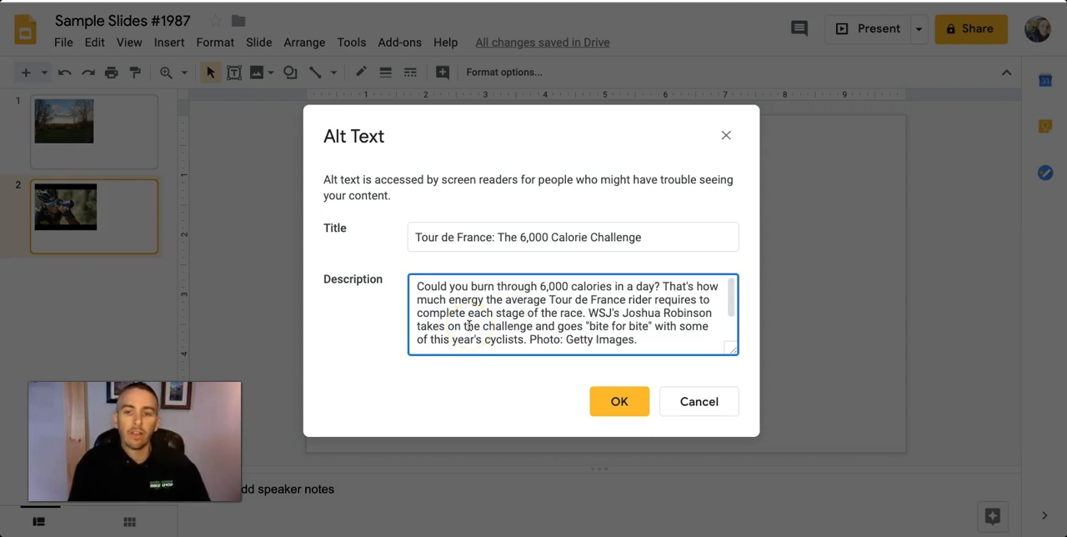
pyautogui.click(619, 402)
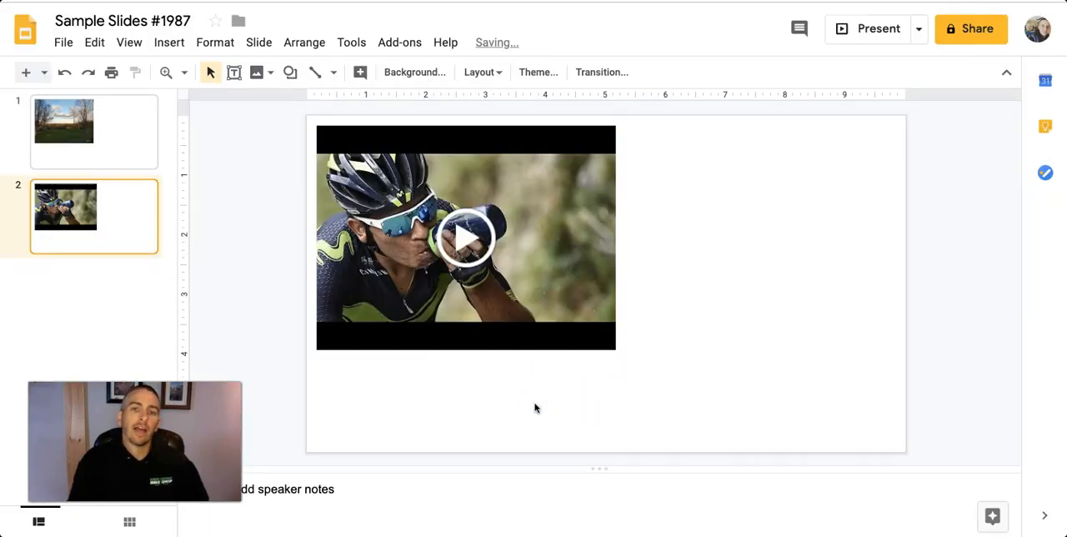
pyautogui.click(93, 130)
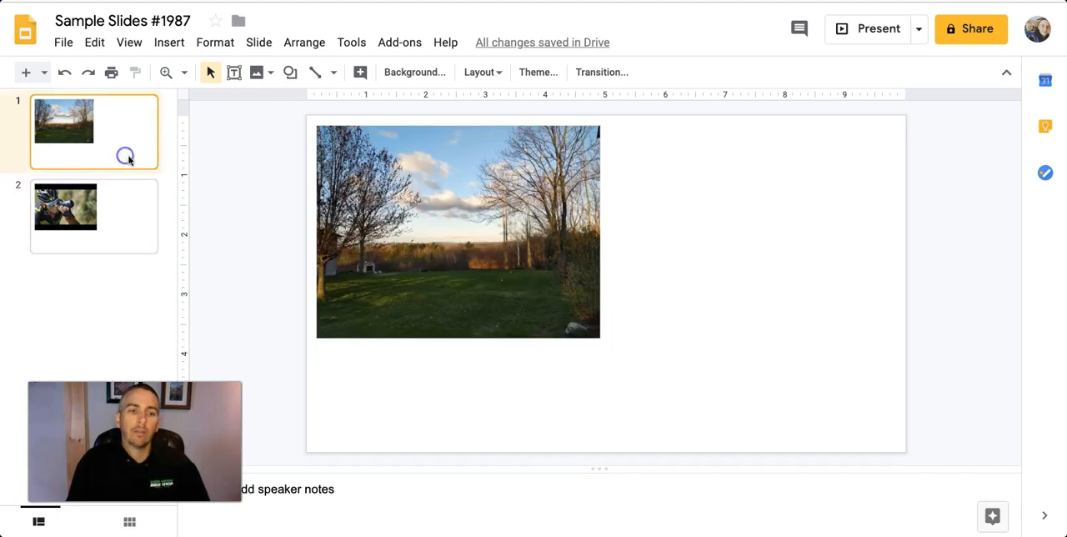
pyautogui.moveTo(137, 210)
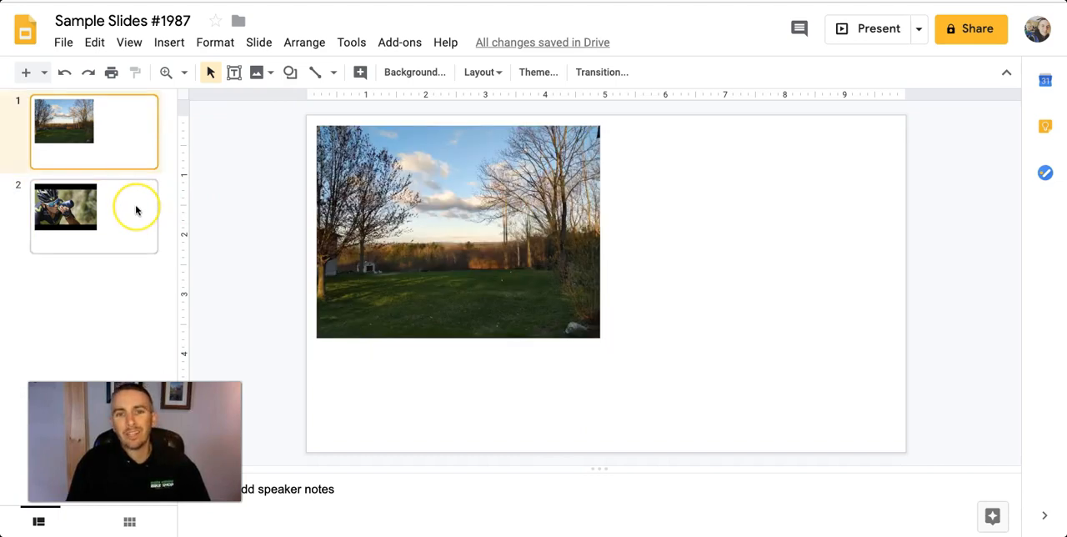